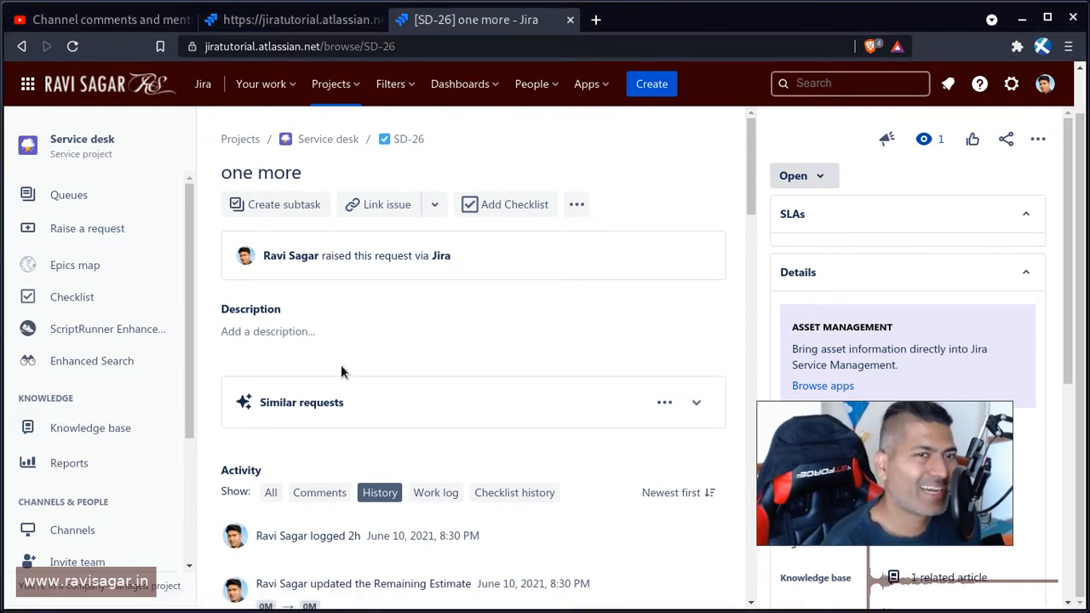
Step: Review the SD-26 issue JSON and begin editing the request URL to expand the changelog
scroll("down", 3)
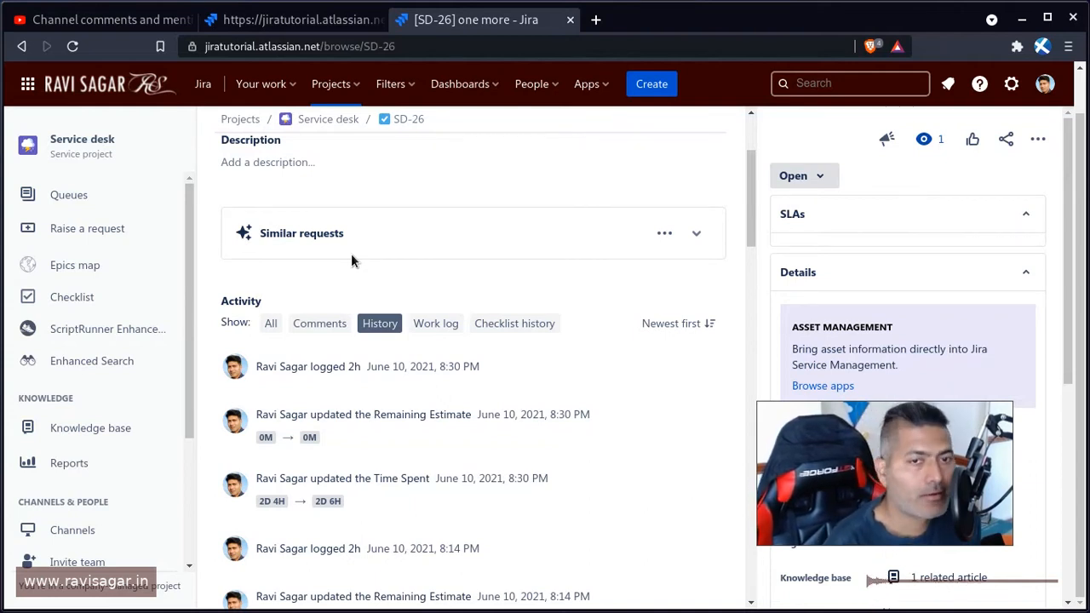
scroll("down", 3)
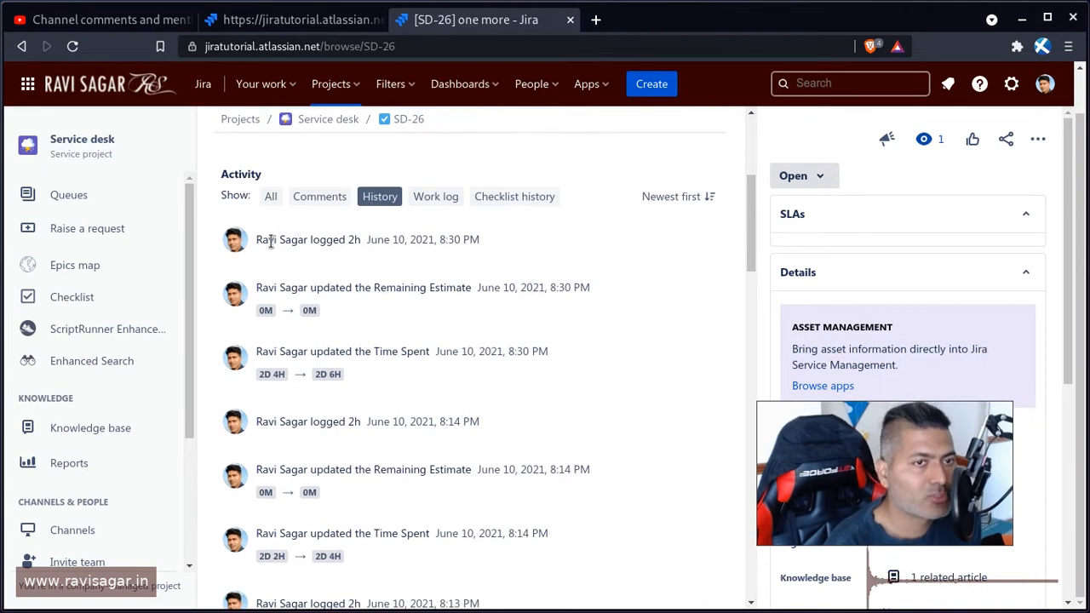
mouse_move(578, 262)
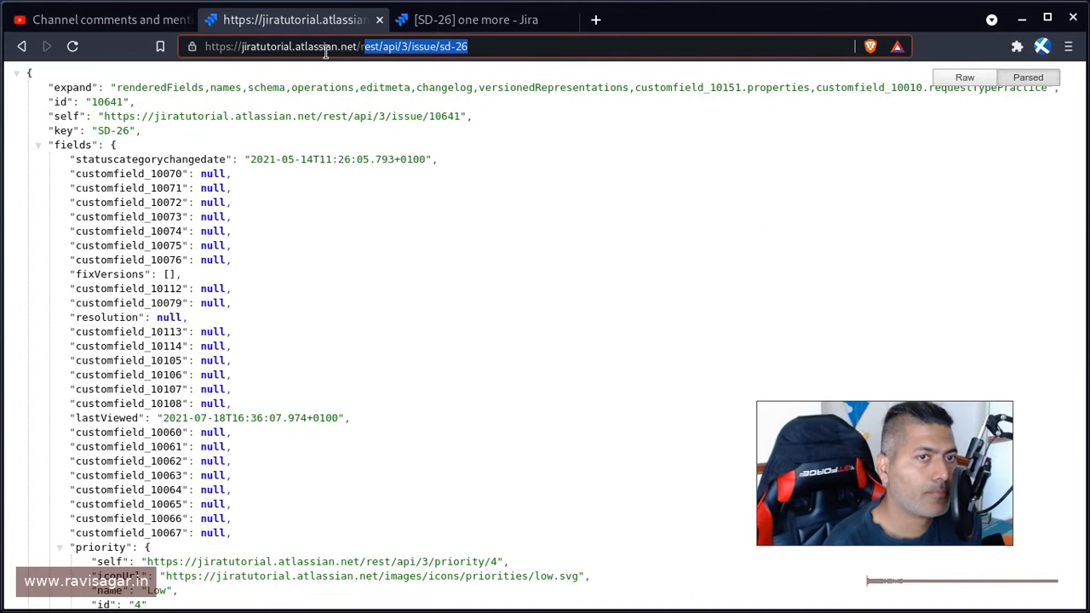
mouse_move(405, 60)
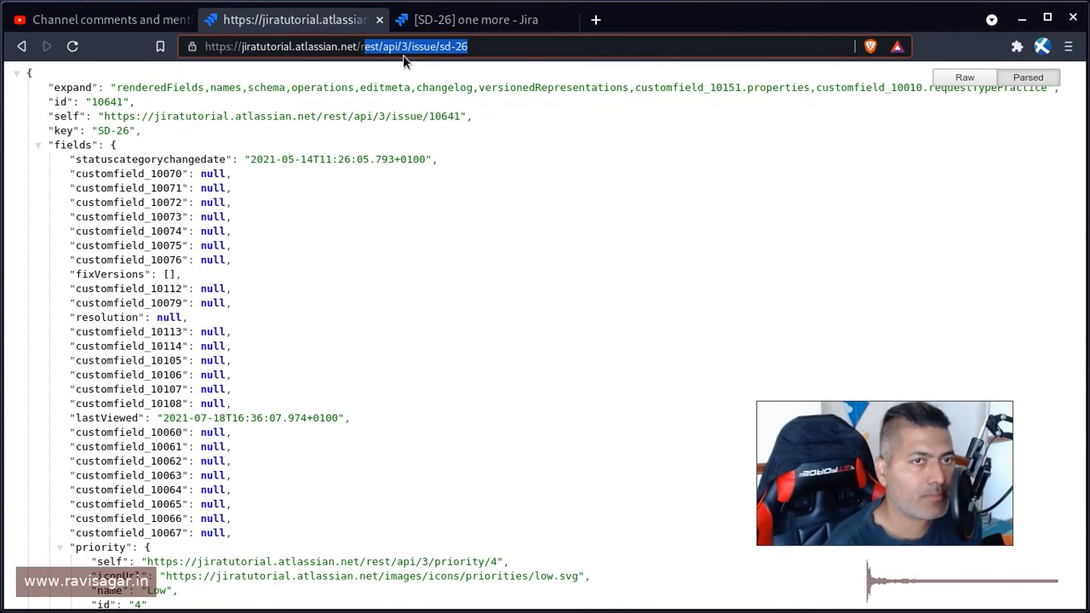
mouse_move(475, 61)
type("?")
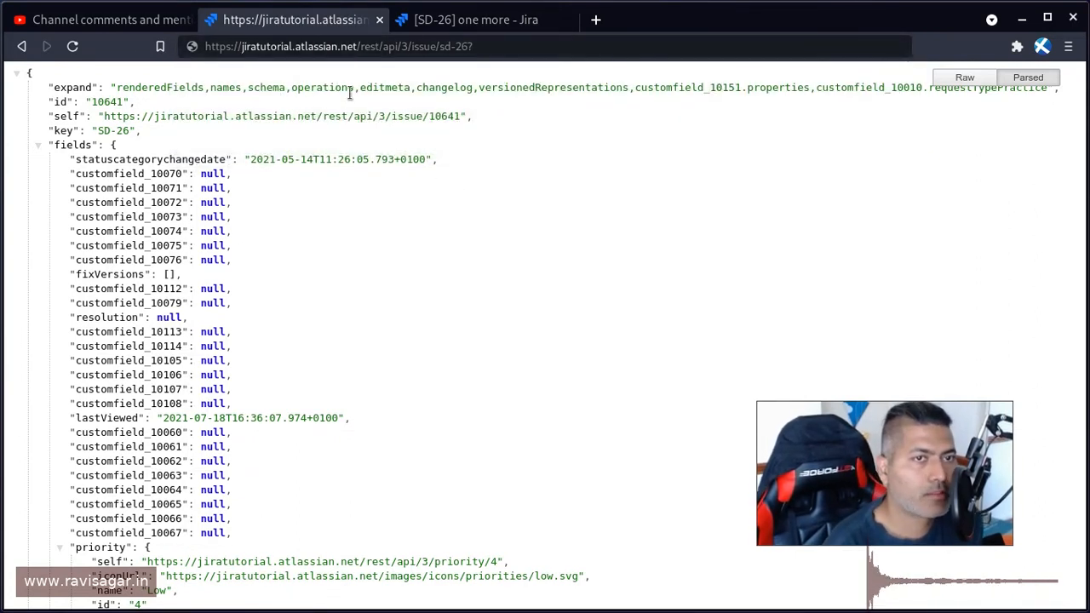
double_click(443, 87)
type("expand=changelog")
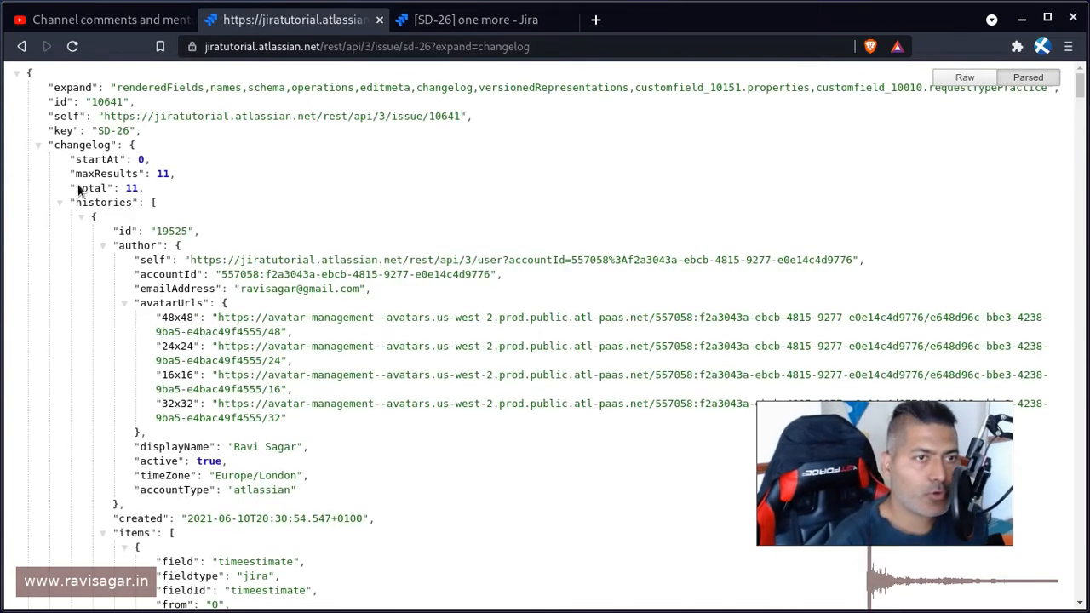
Step: Collapse the first changelog history entries and highlight an entry's author key
left_click(82, 218)
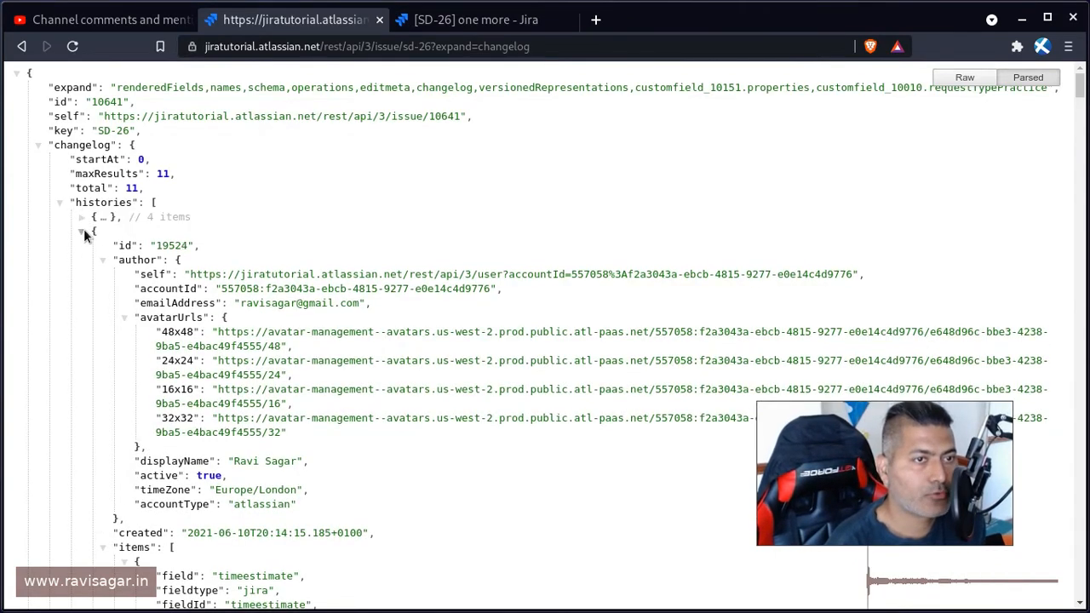
left_click(81, 217)
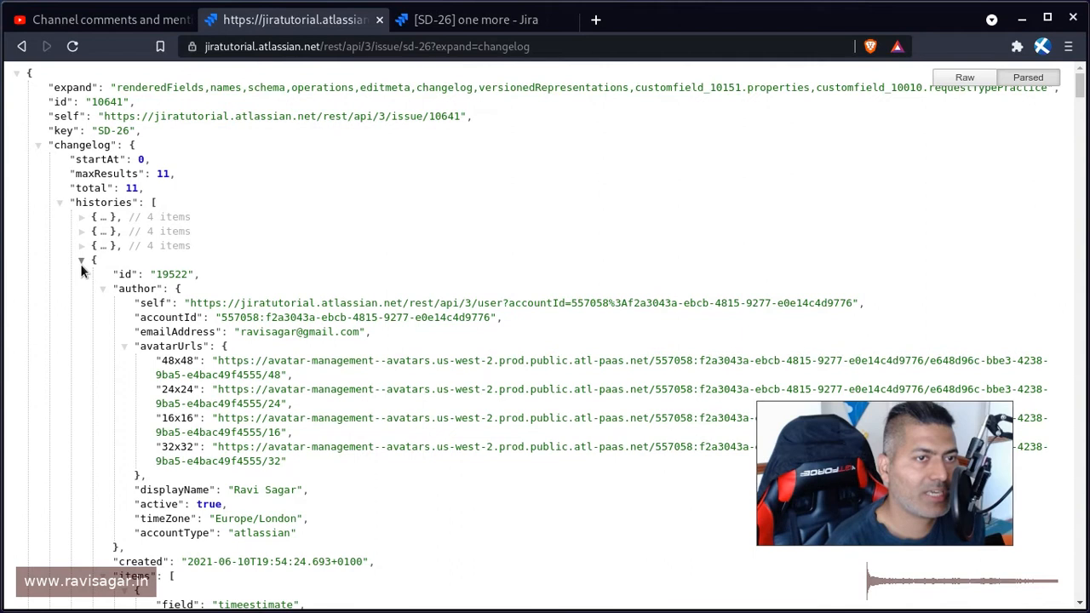
left_click(82, 259)
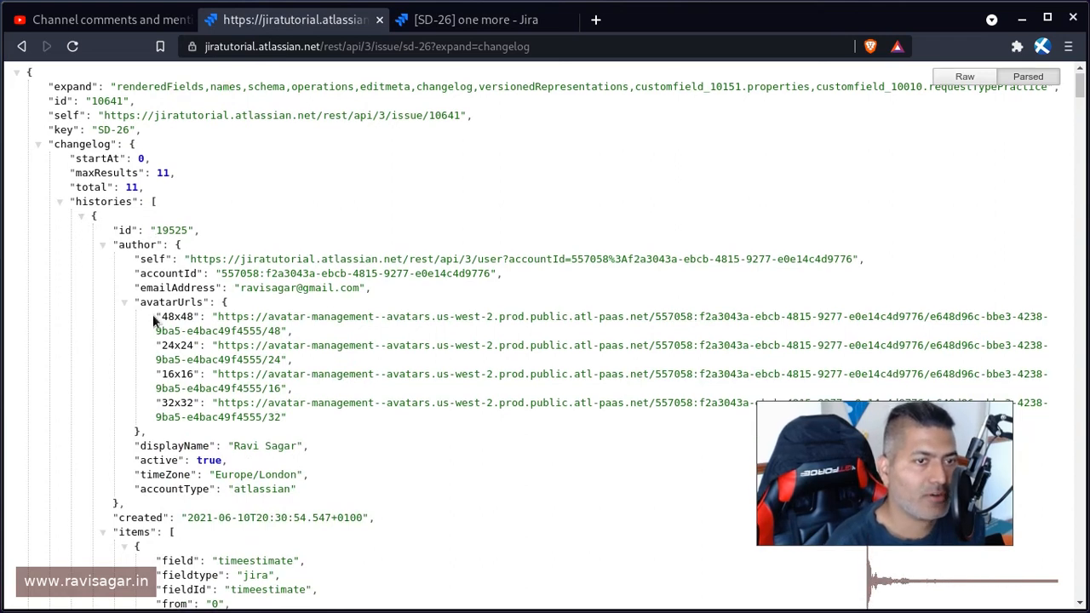
scroll("down", 3)
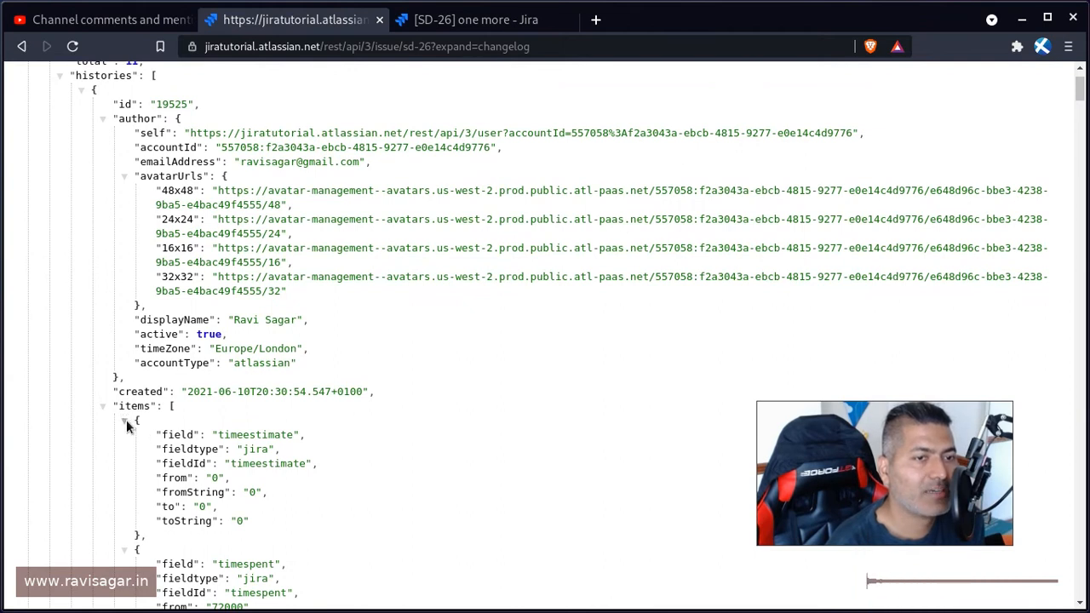
scroll("down", 3)
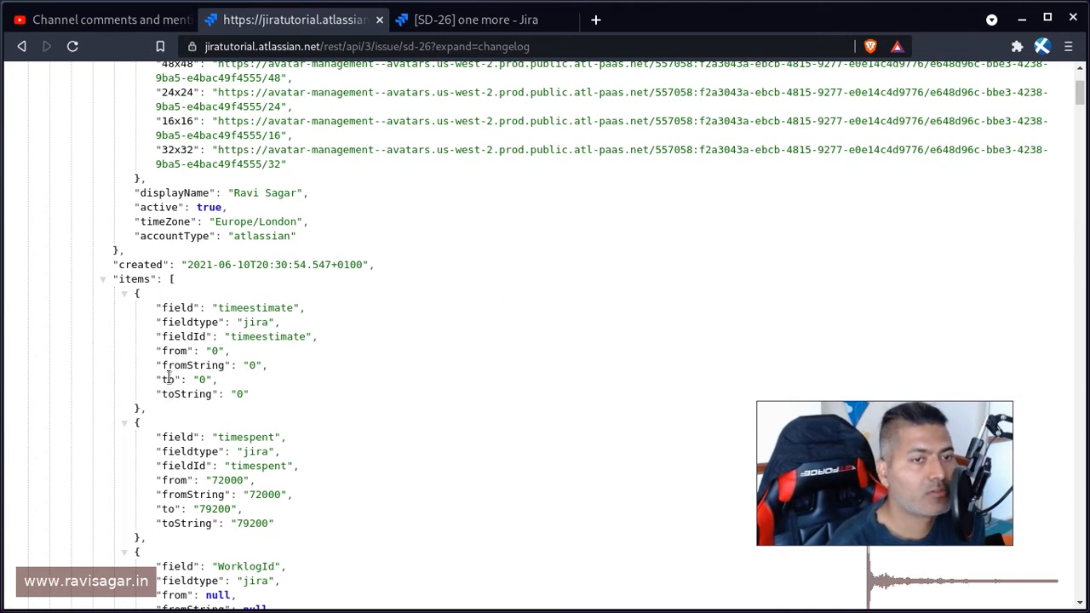
scroll("down", 3)
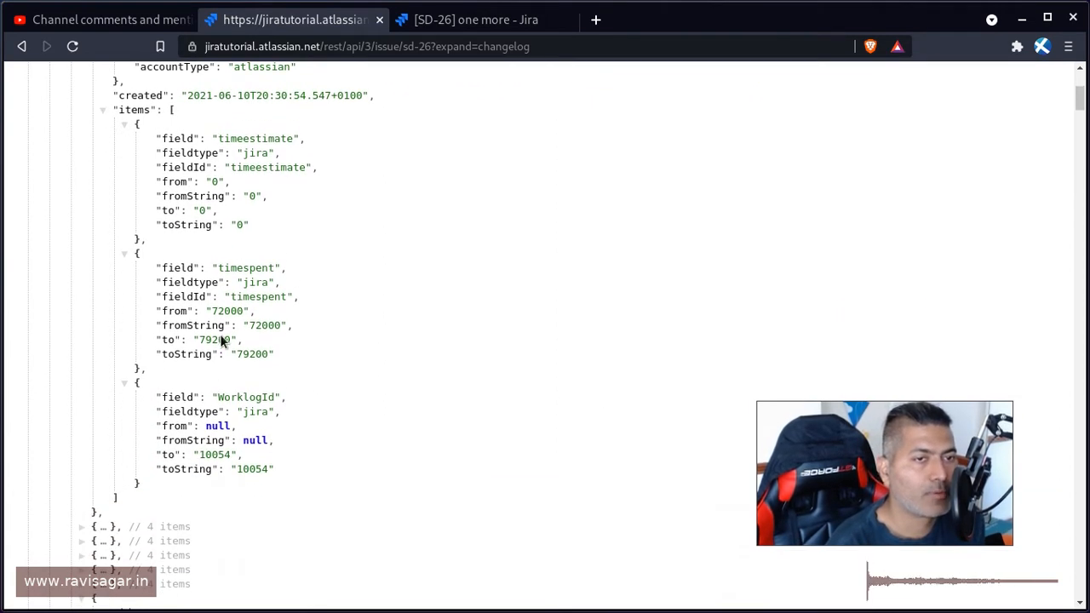
left_click_drag(157, 267, 274, 352)
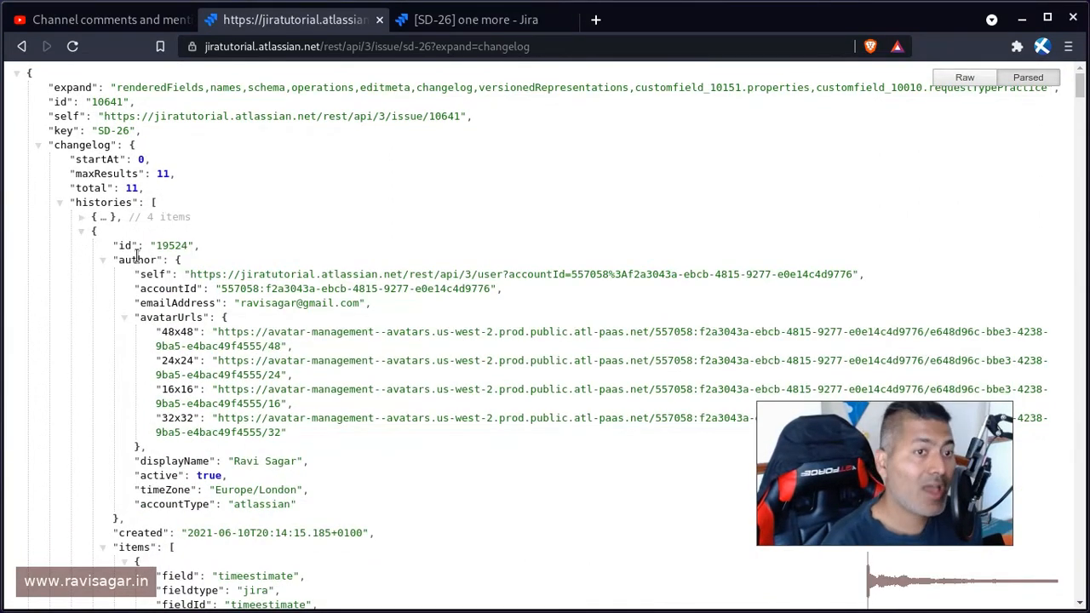
double_click(138, 259)
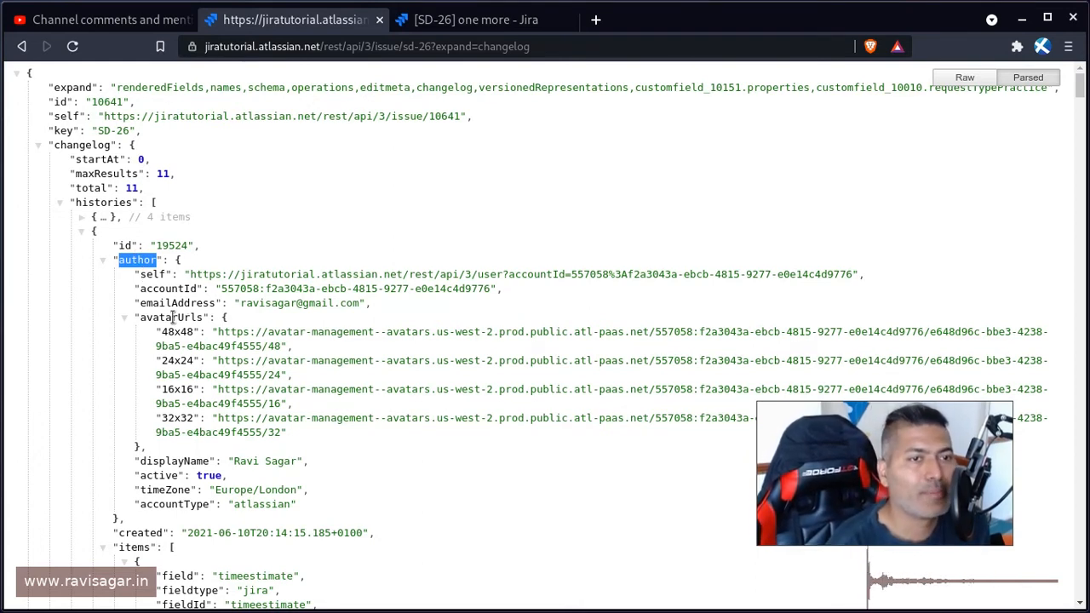
Step: Review further history entries with their time-tracking changes, then return to the SD-26 issue
scroll("down", 3)
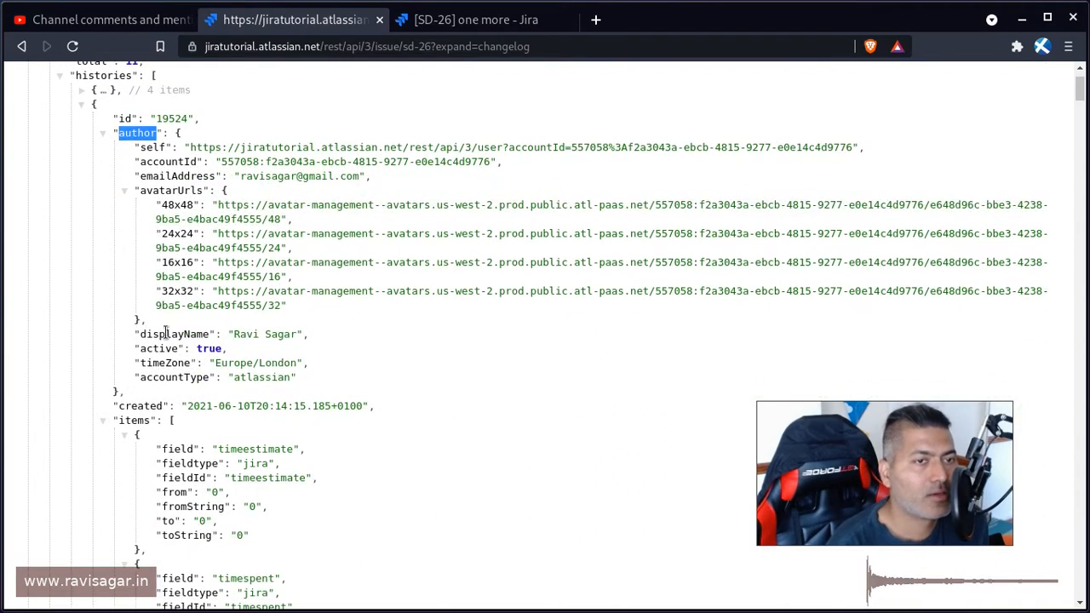
mouse_move(273, 262)
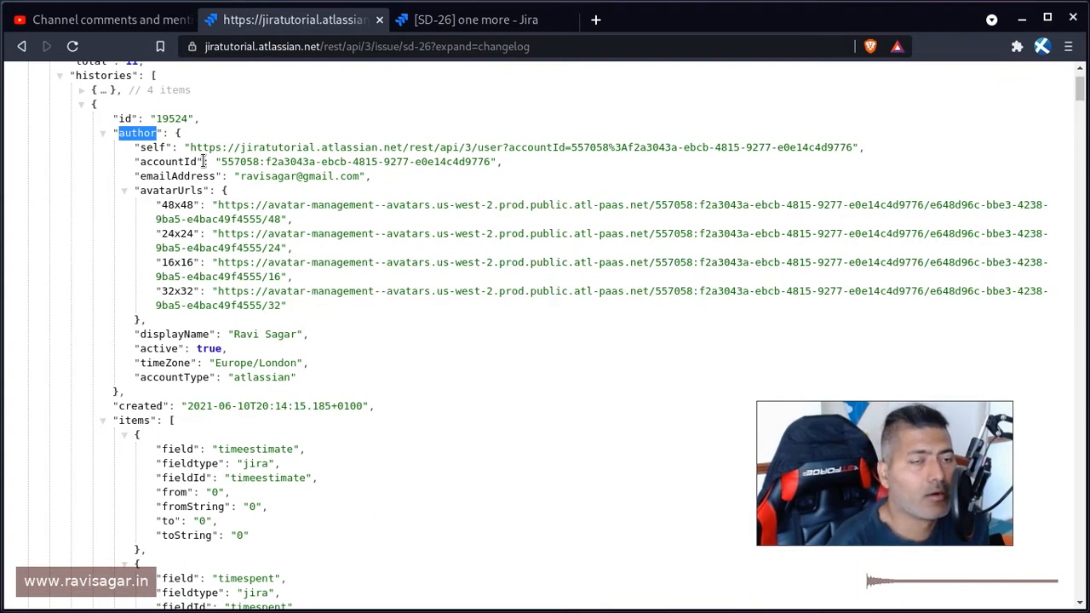
scroll("down", 3)
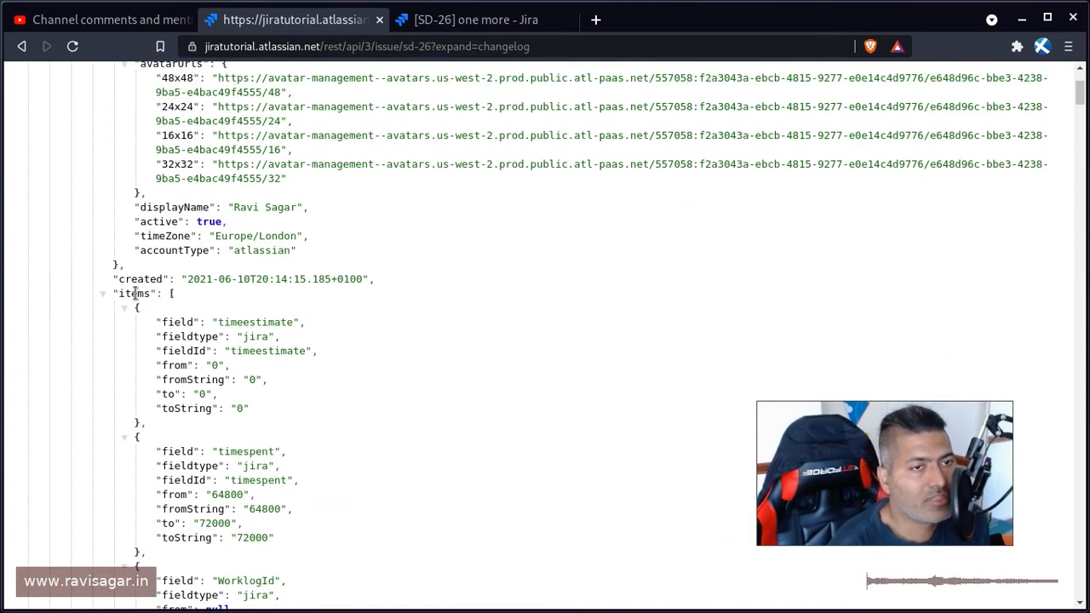
scroll("down", 3)
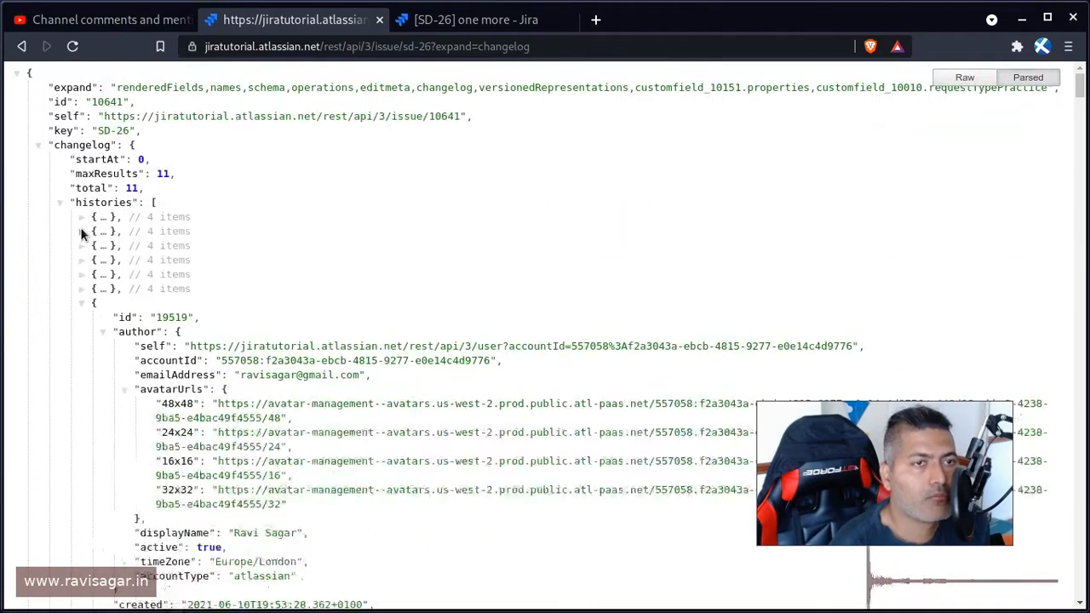
scroll("down", 3)
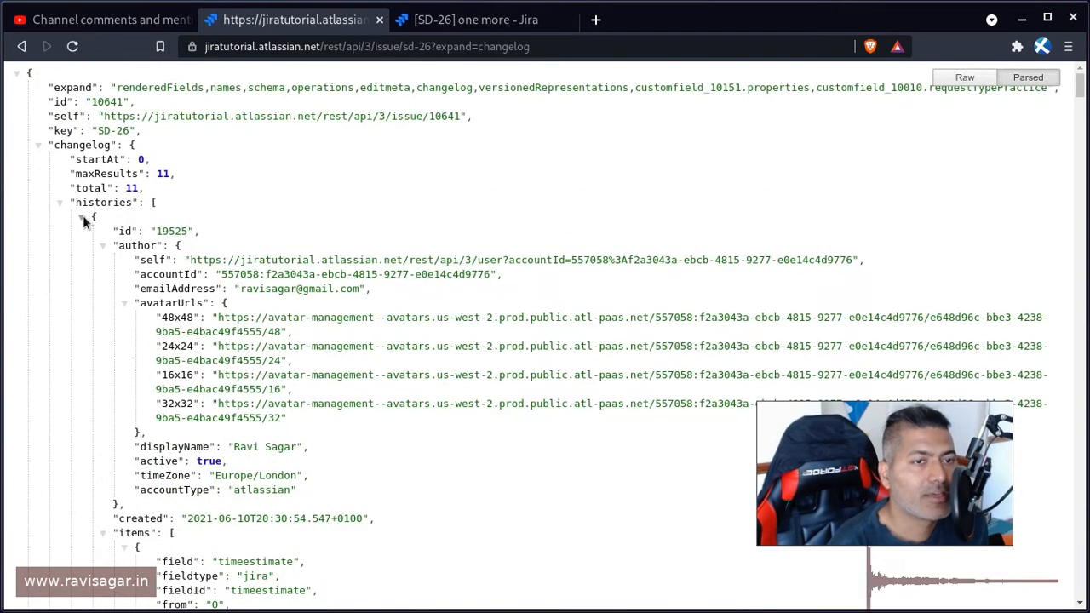
left_click(81, 216)
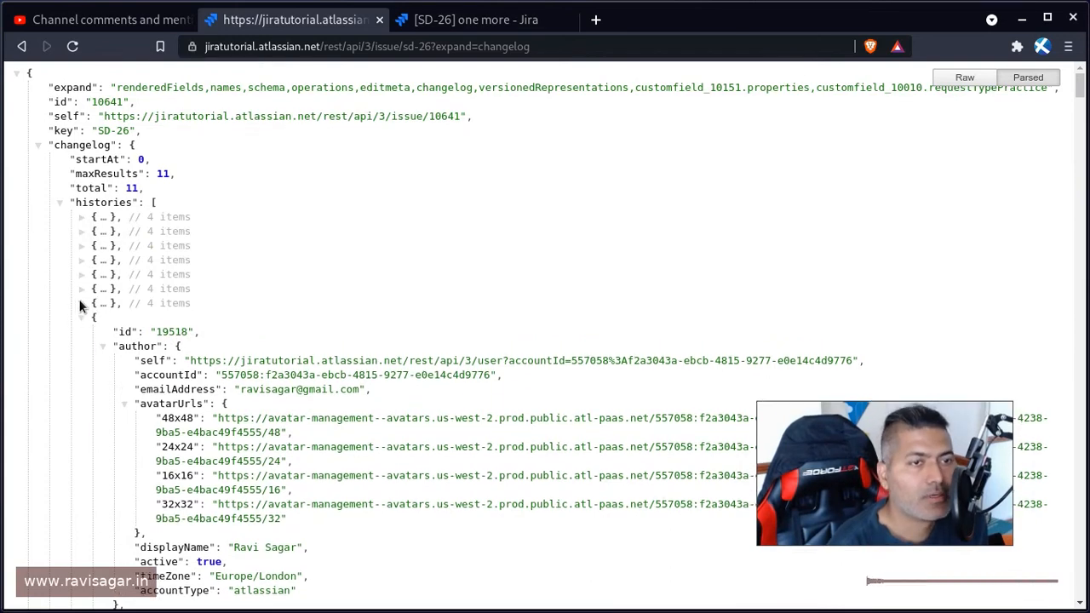
left_click(81, 303)
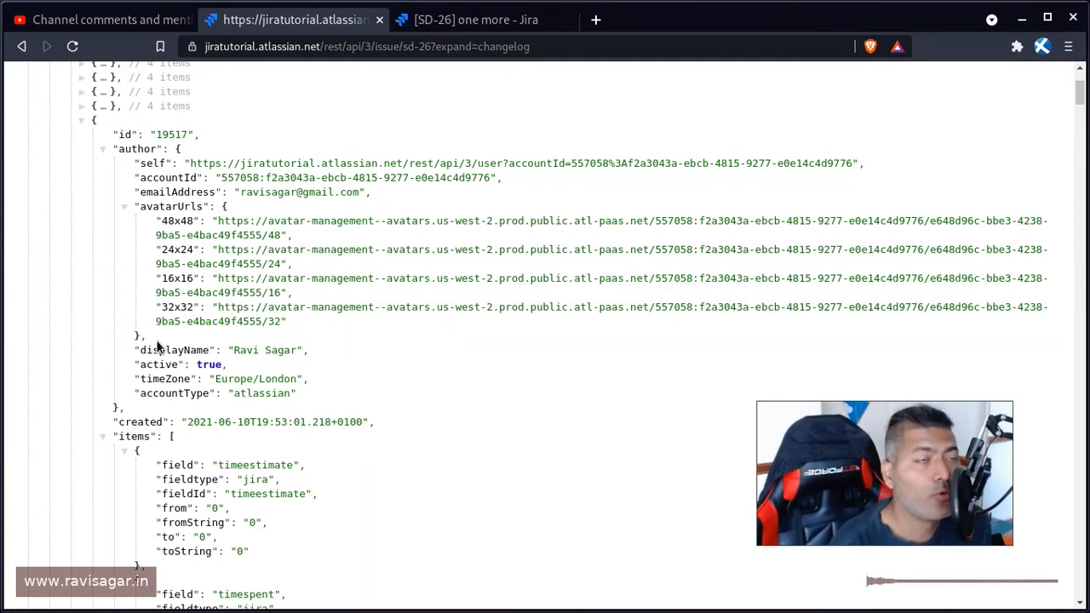
left_click(475, 18)
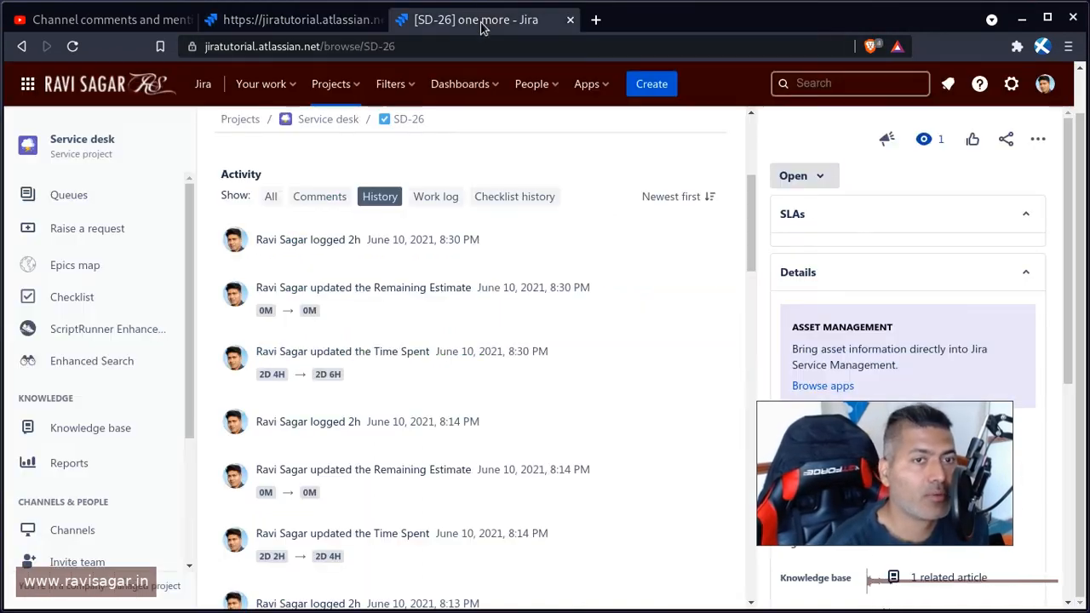
mouse_move(286, 320)
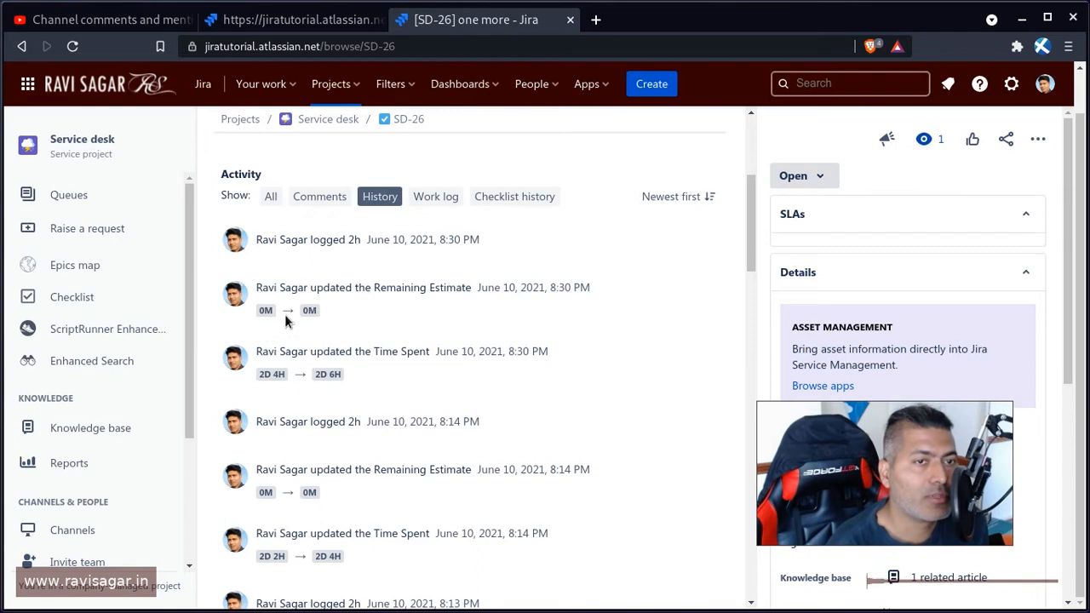
mouse_move(361, 383)
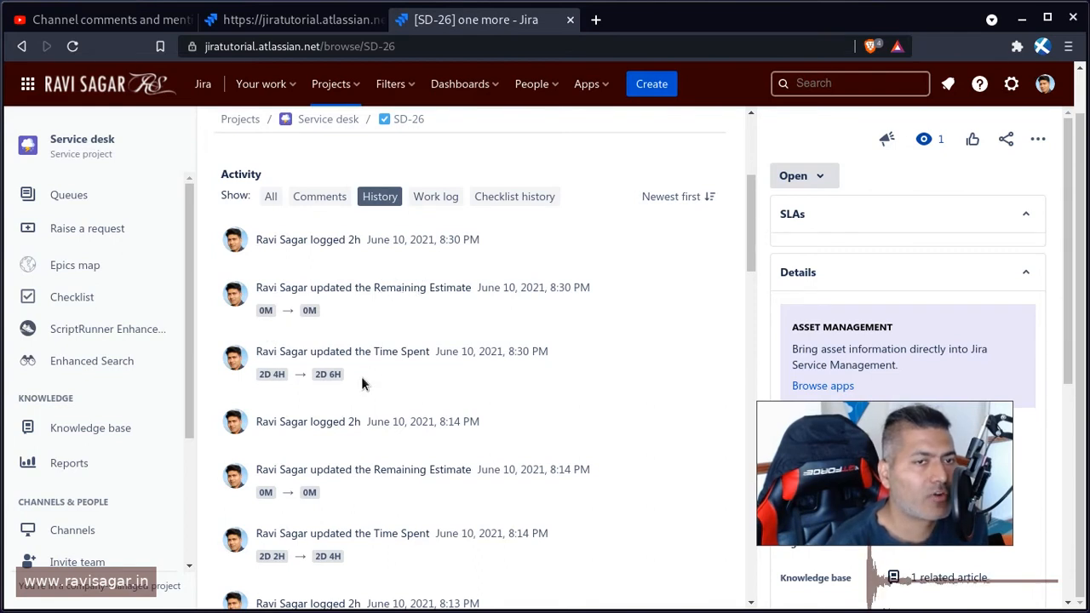
Step: Scroll the SD-26 issue to compare its history of time-spent and remaining-estimate updates
scroll("down", 3)
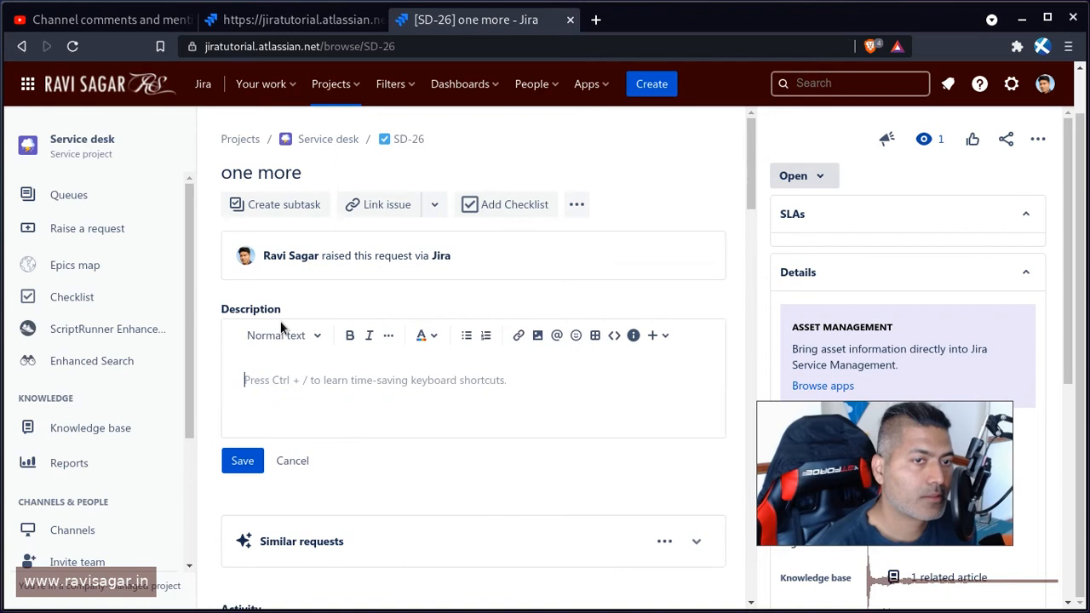
Step: Save "New description" as SD-26's description and return to the changelog JSON
type("Nw")
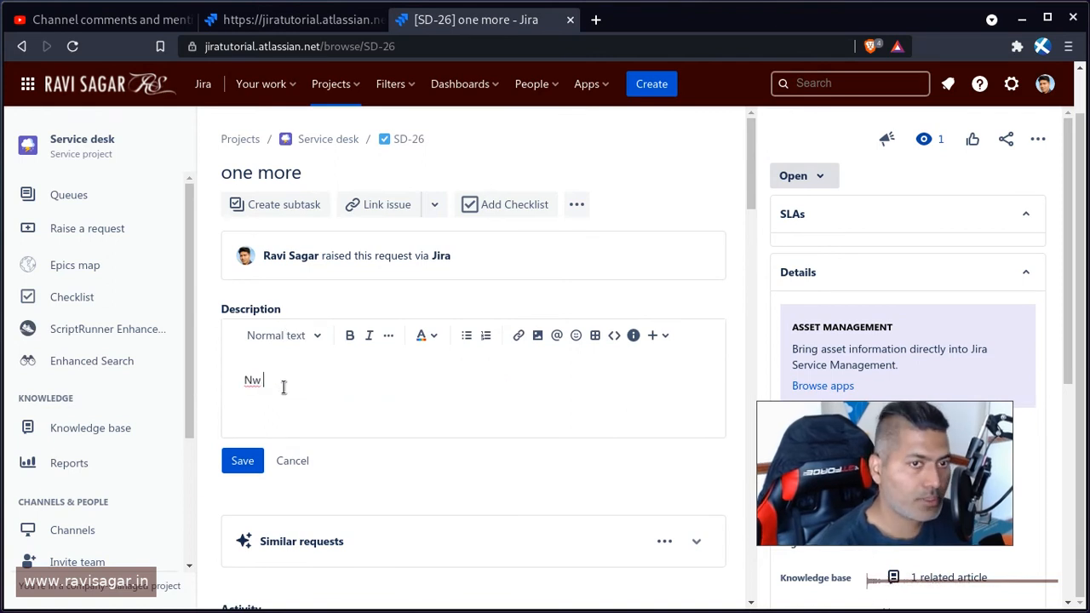
type("New desc")
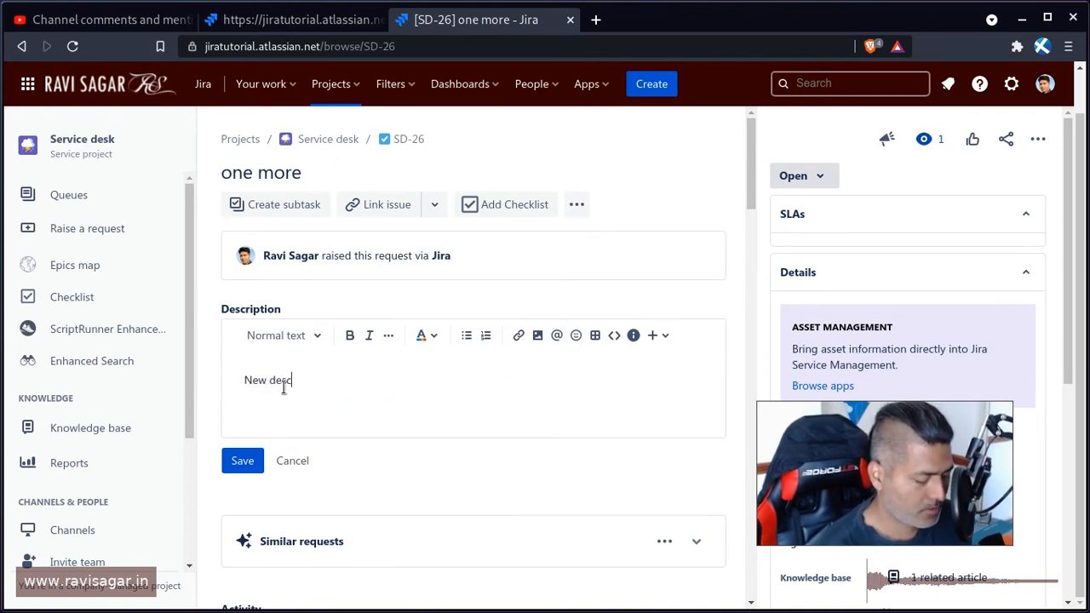
type("ription")
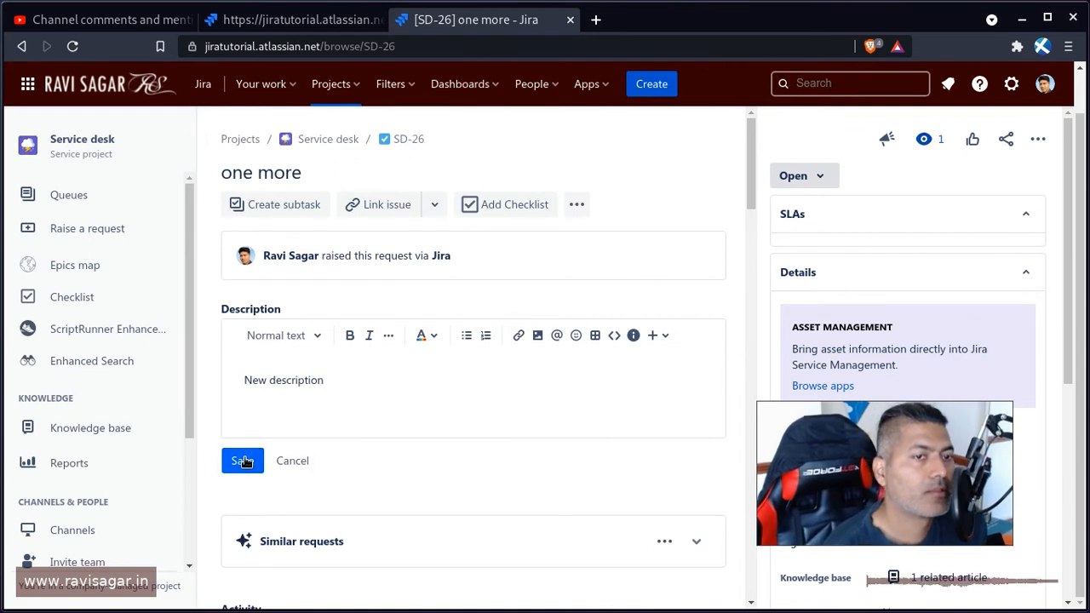
left_click(242, 459)
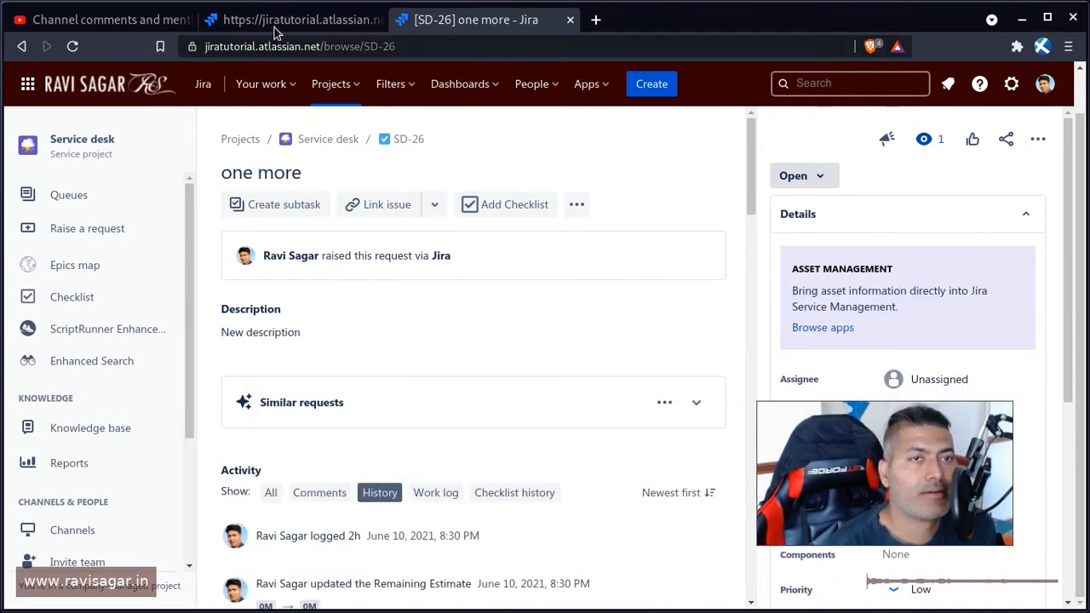
left_click(293, 21)
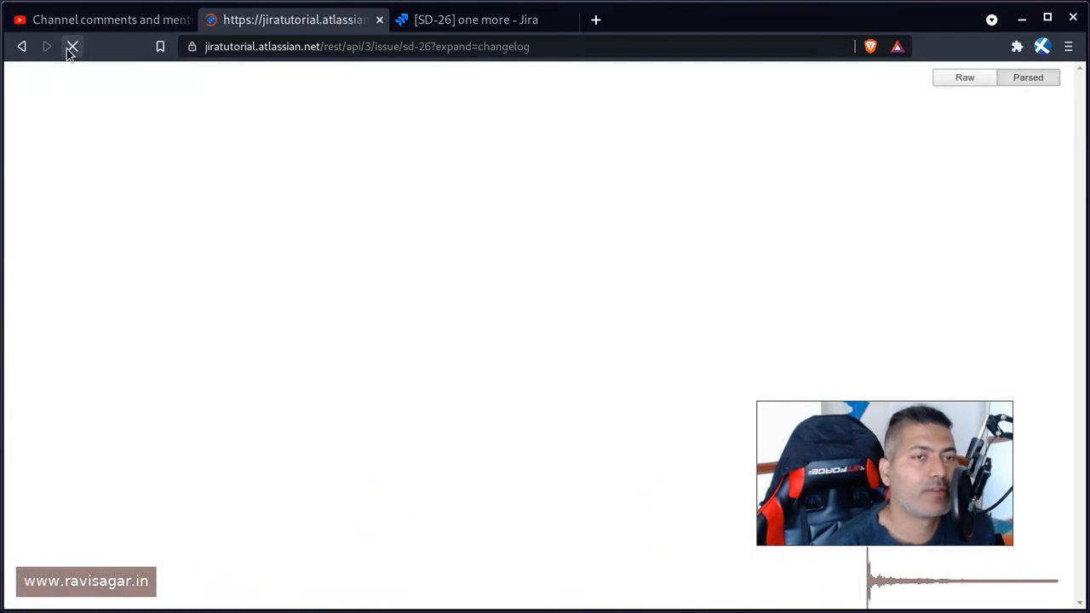
Step: Reload the changelog to 12 entries and inspect the newest entry's author details
left_click(72, 46)
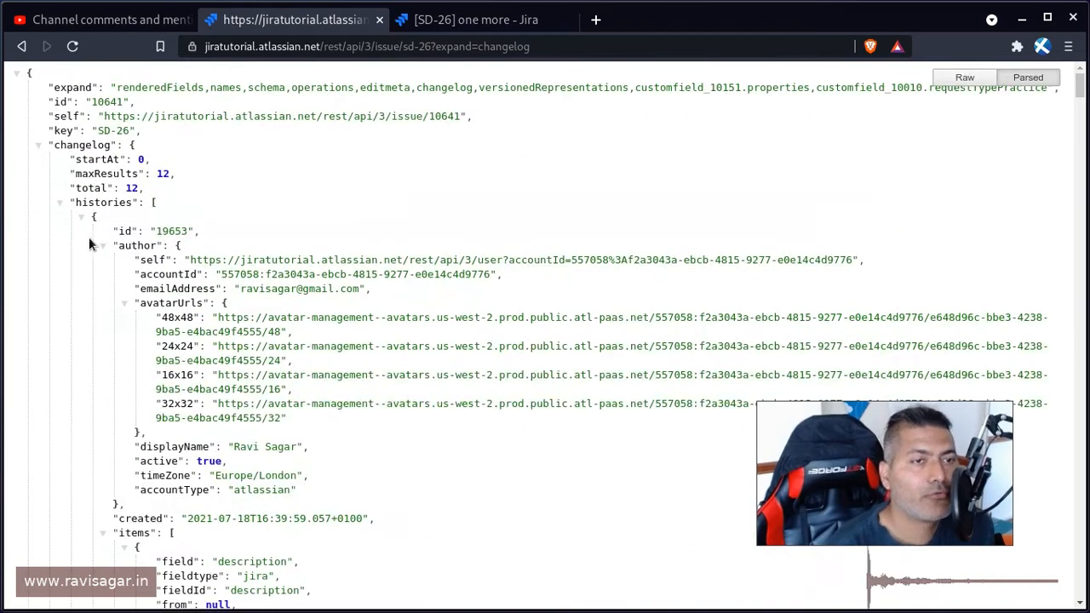
scroll("down", 3)
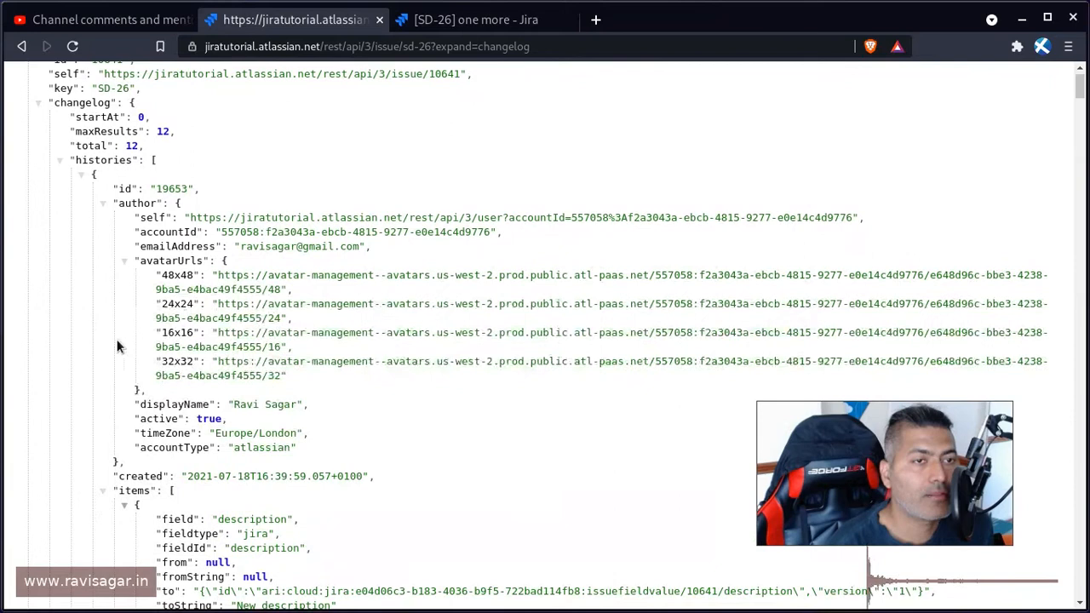
left_click(123, 203)
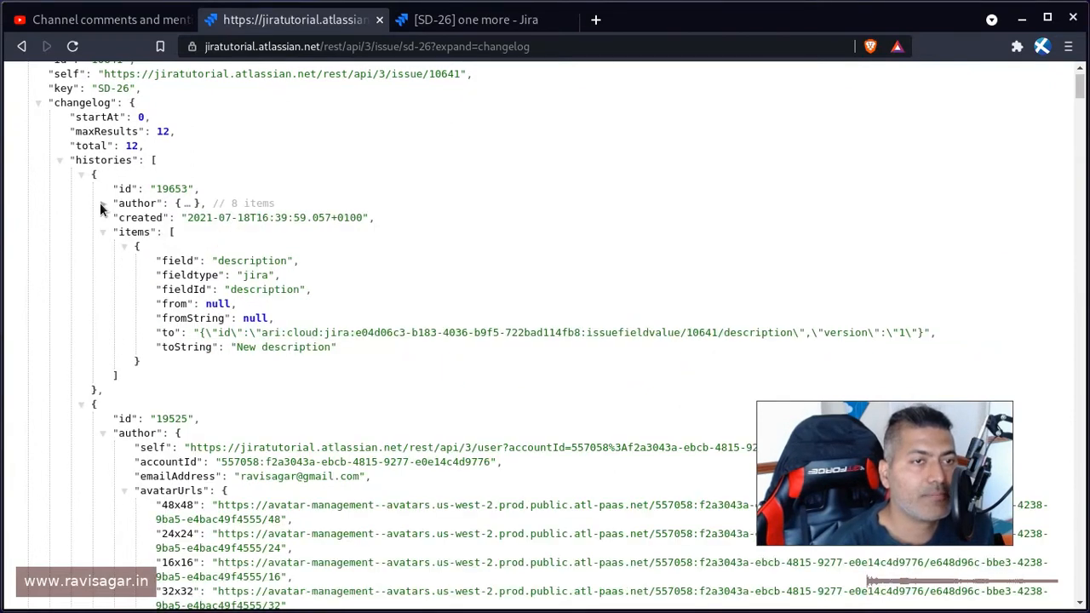
left_click(102, 202)
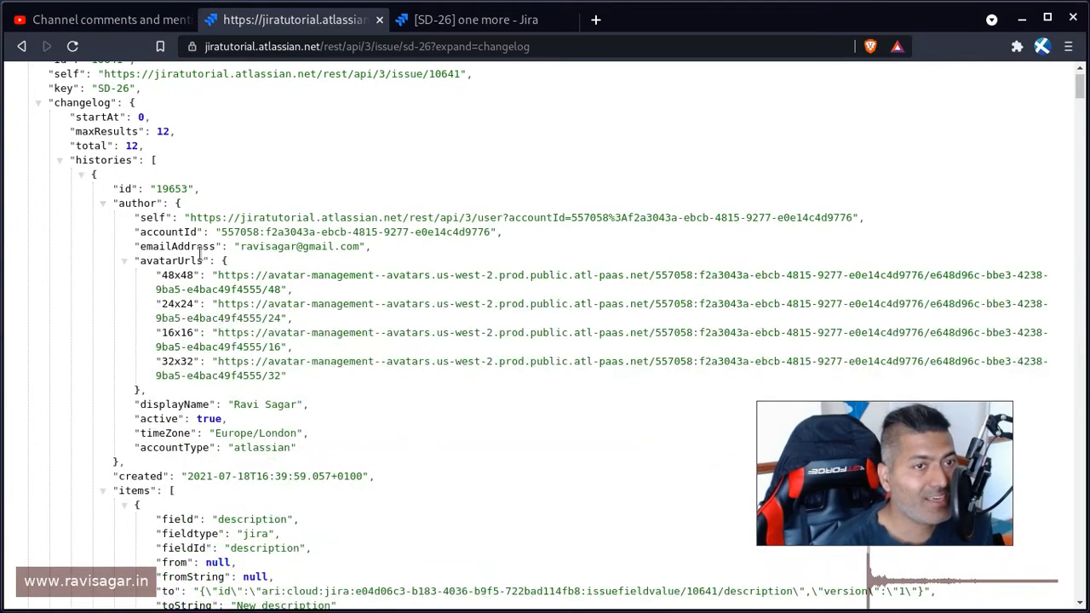
Step: Highlight the description field change from null to "New description" in the newest entry
scroll("down", 3)
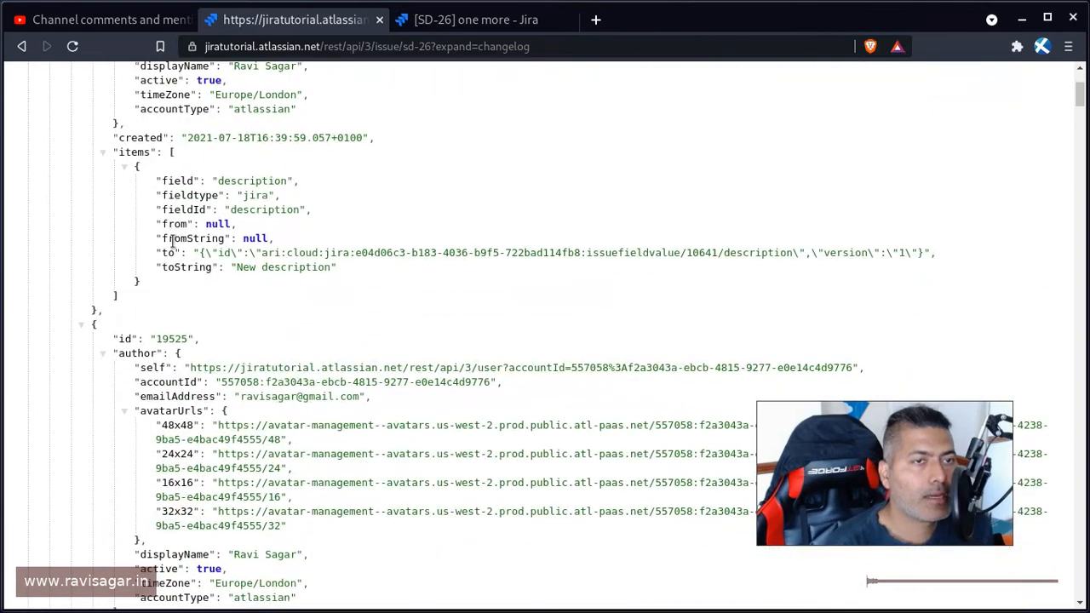
mouse_move(194, 230)
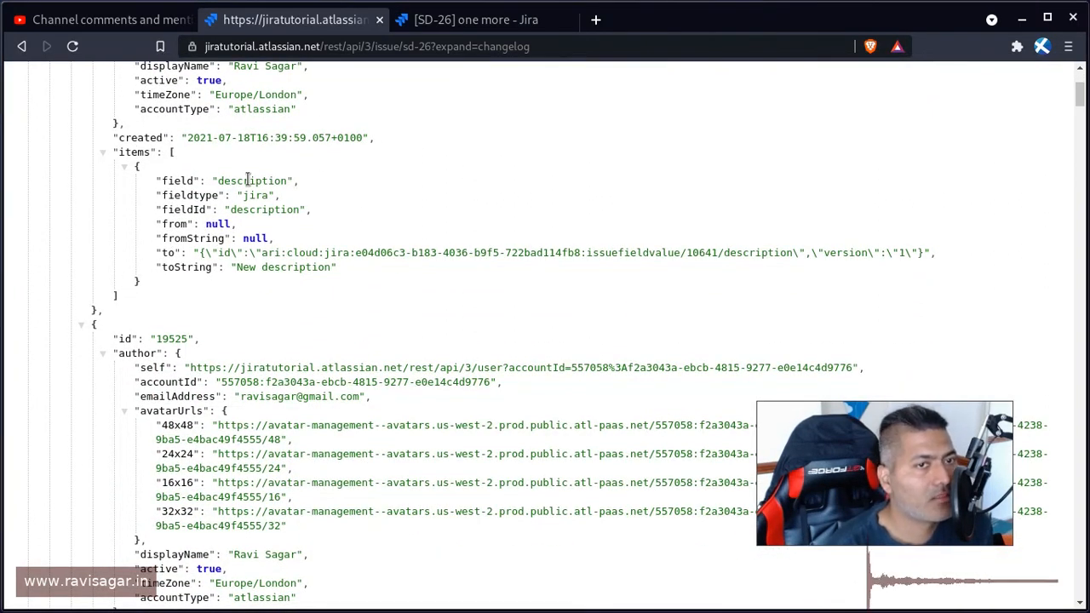
double_click(252, 181)
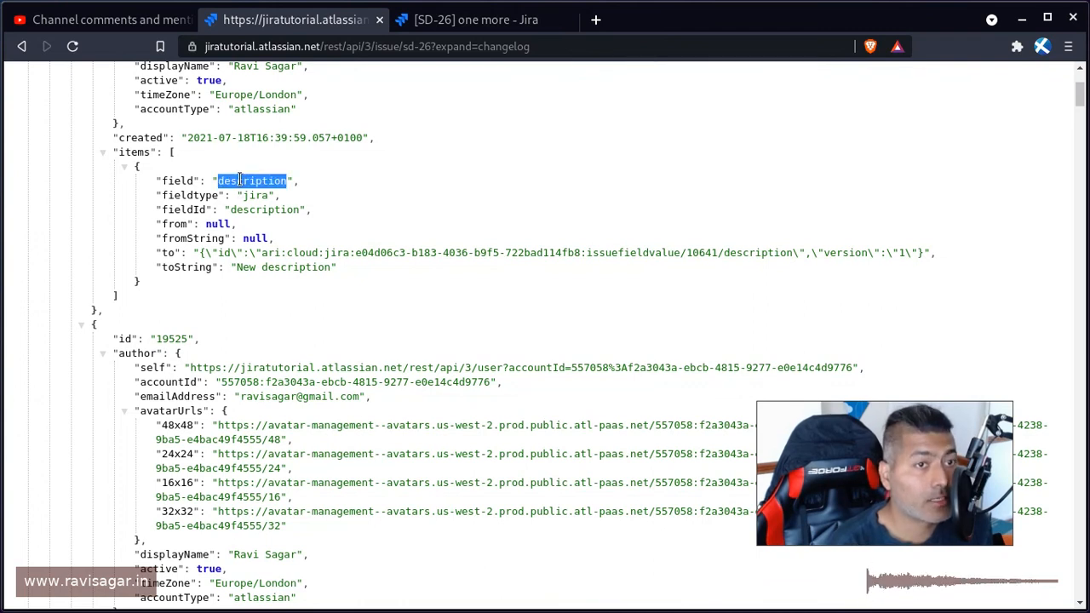
double_click(252, 180)
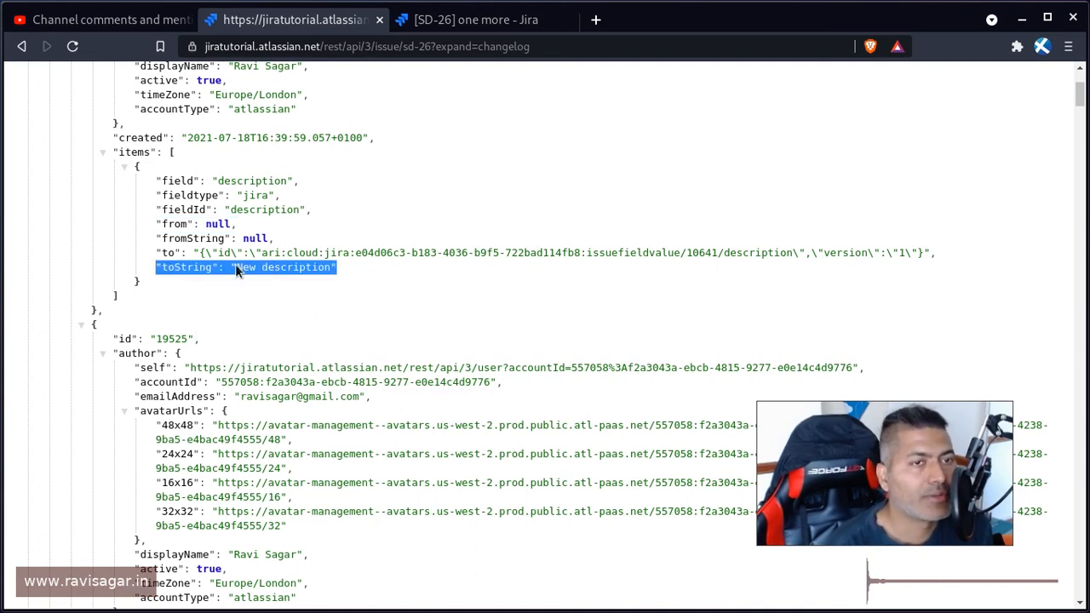
scroll("down", 3)
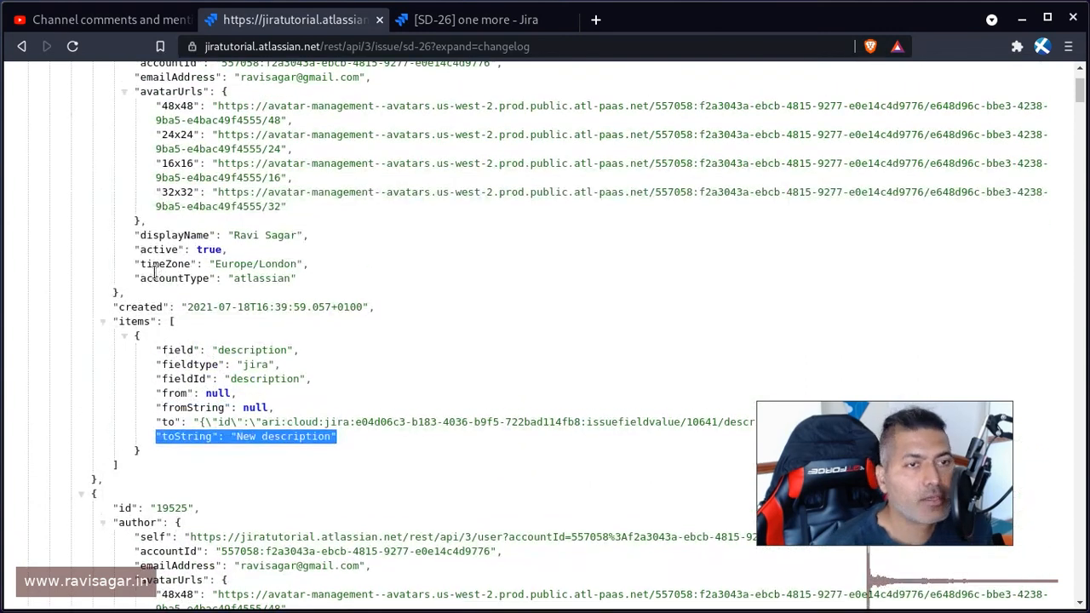